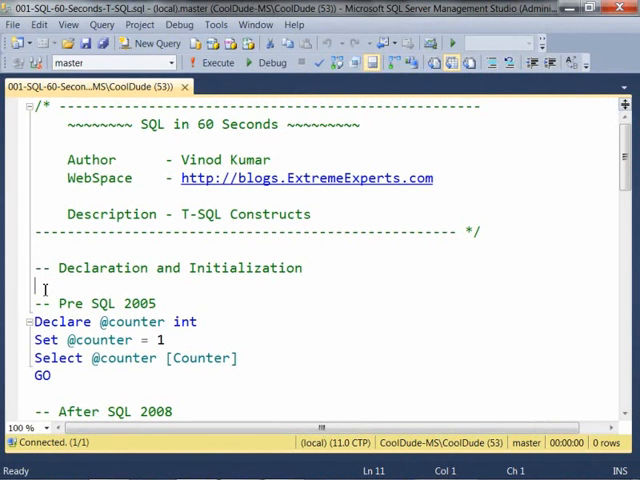
Select the pre-SQL 2005 declare, set and select counter lines to run them.
drag(34, 321, 170, 340)
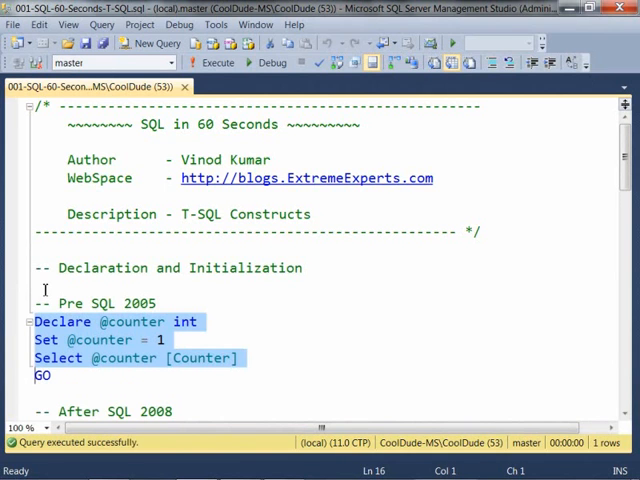
Deselect the pre-2005 block and scroll down to the '-- After SQL 2008' statements.
click(40, 393)
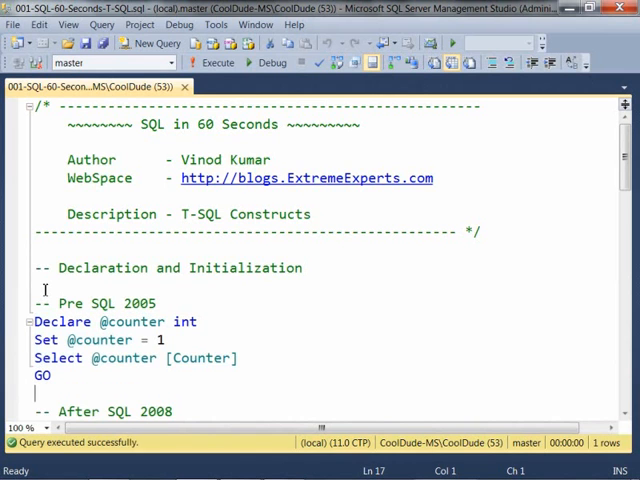
scroll(down, 3)
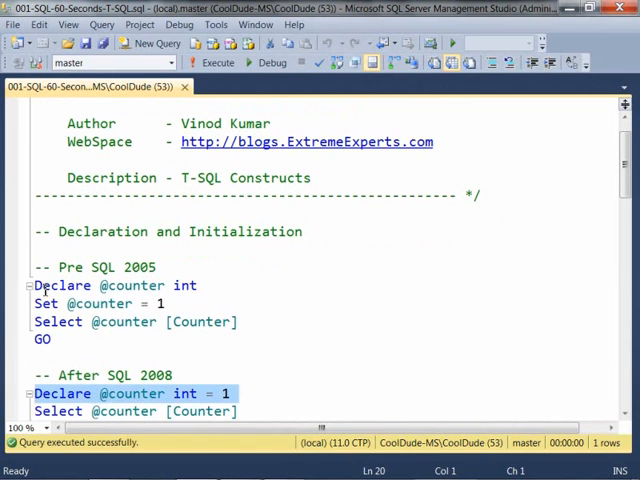
scroll(down, 3)
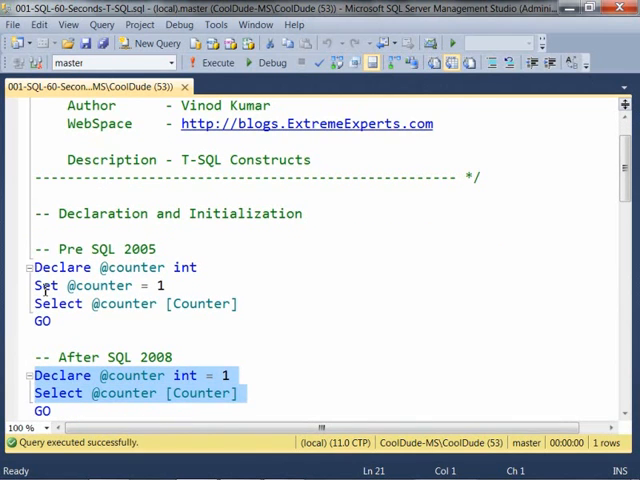